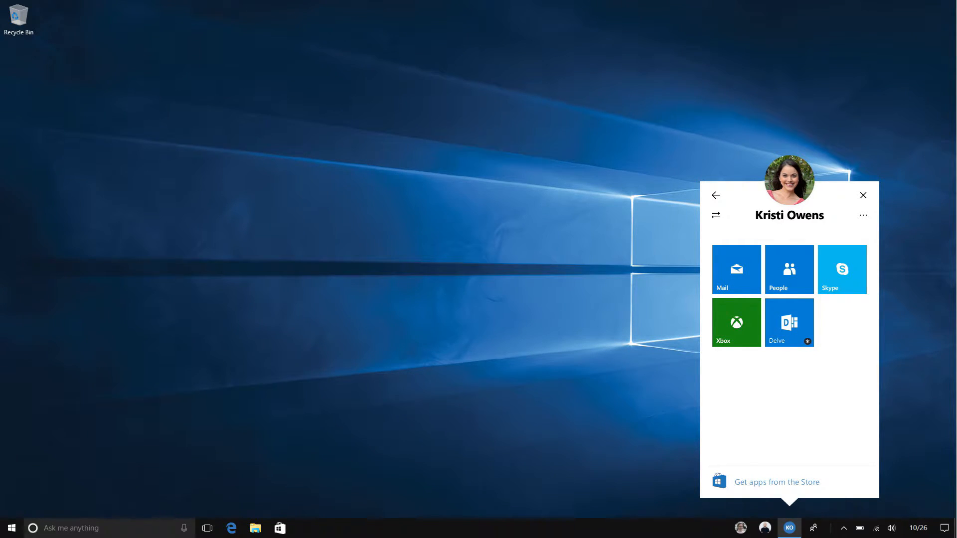
left_click(841, 269)
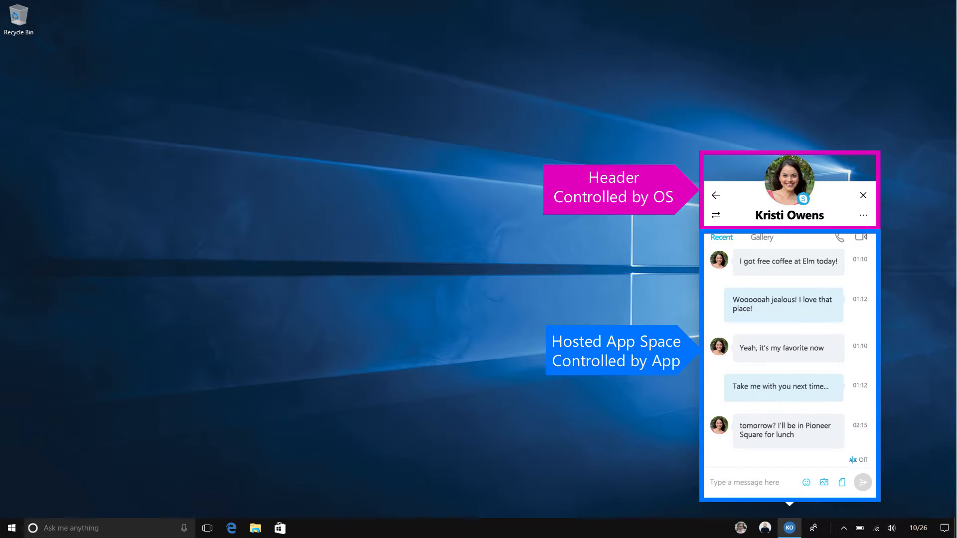
Choose Open Skype from the flyout's more menu to launch the full Skype window
left_click(862, 215)
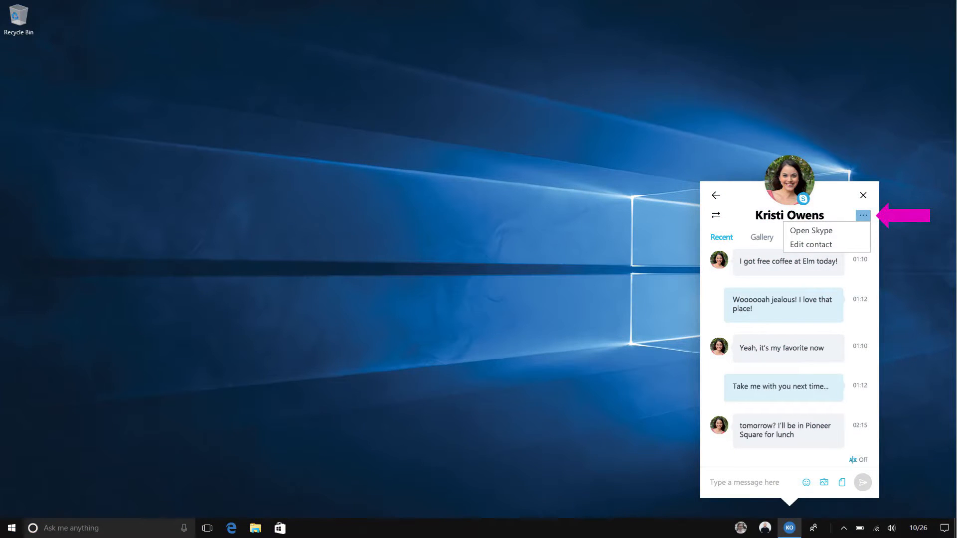
left_click(811, 230)
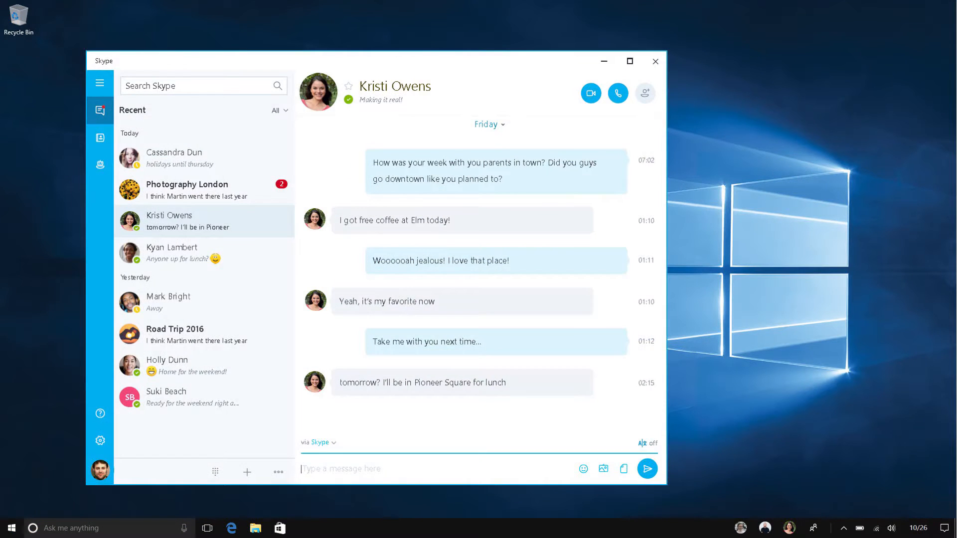